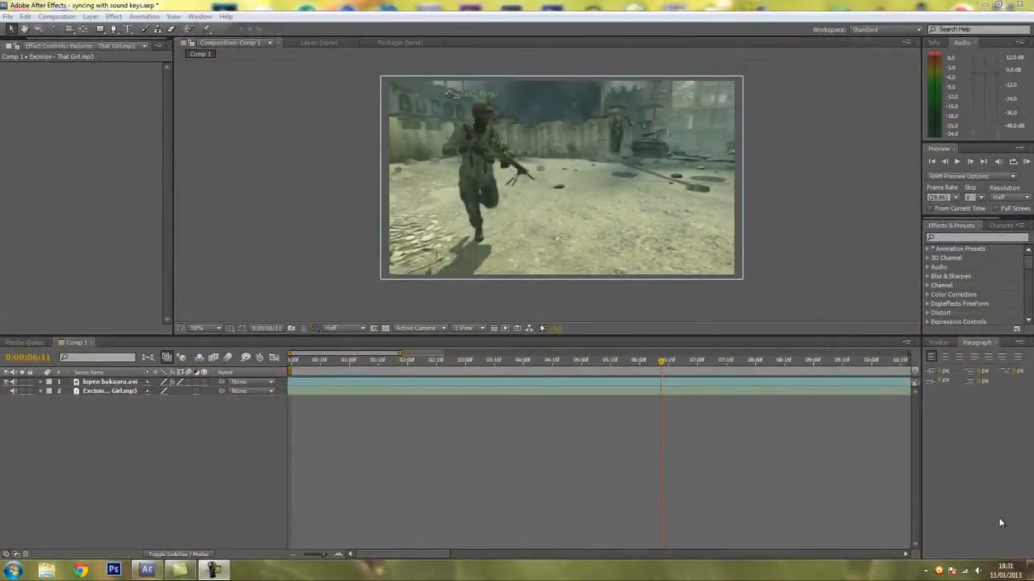
{"action": "mouse_move", "coordinate": [680, 283]}
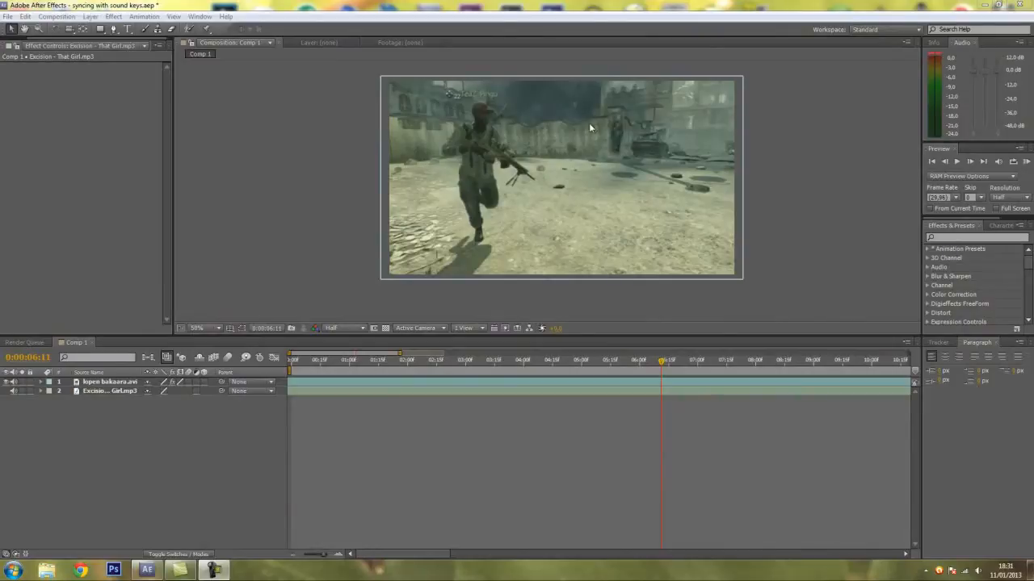
{"action": "mouse_move", "coordinate": [445, 177]}
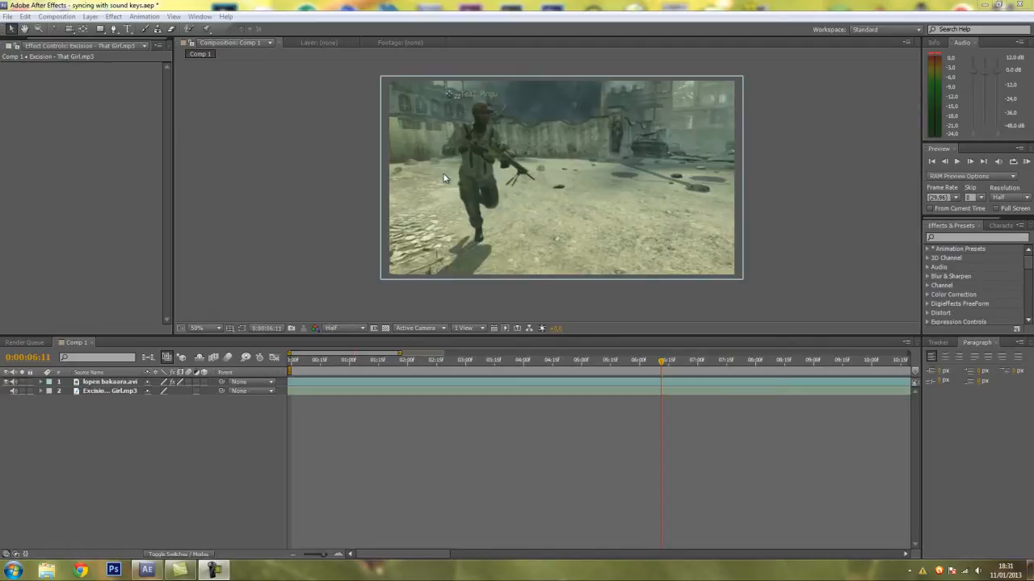
{"action": "mouse_move", "coordinate": [515, 187]}
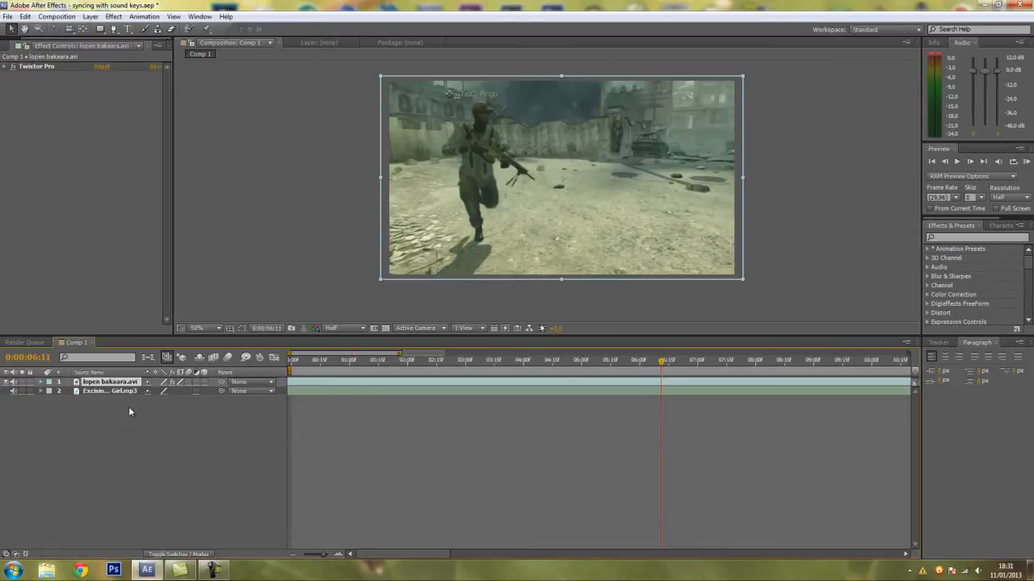
Add a black, composition-sized solid, Black Solid 4, above the gameplay clip.
{"action": "left_click", "coordinate": [109, 391]}
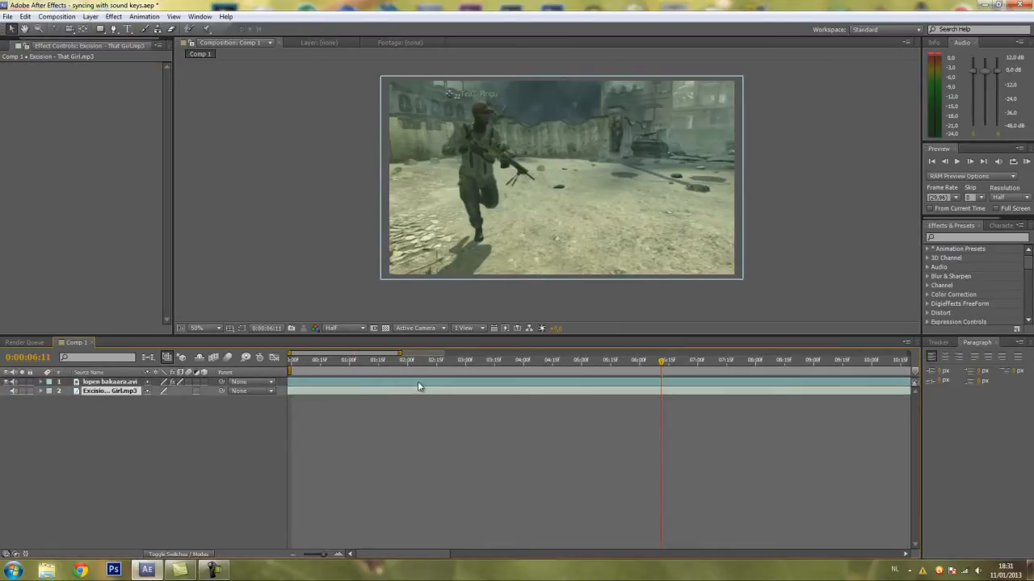
{"action": "left_click", "coordinate": [111, 381]}
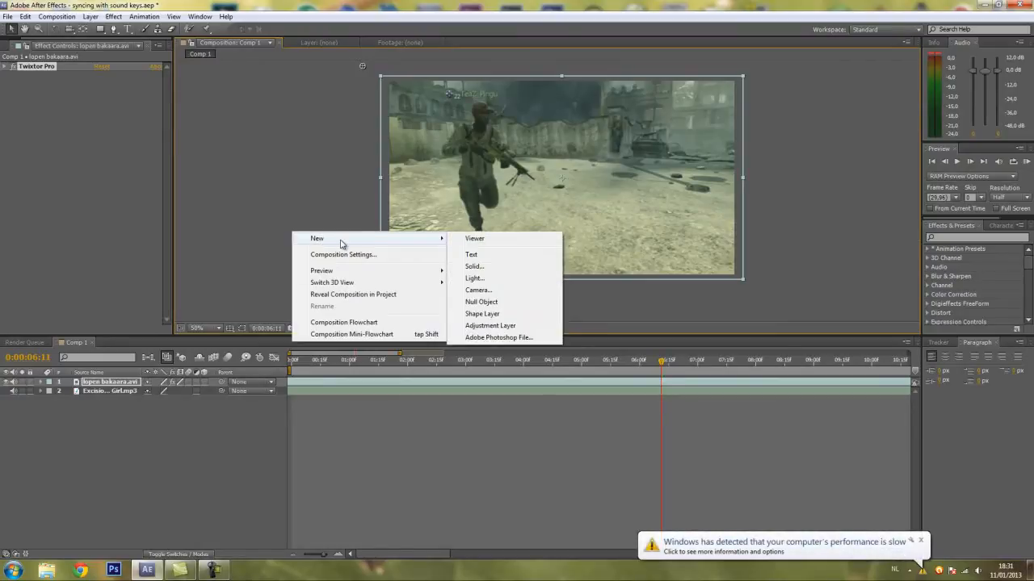
{"action": "mouse_move", "coordinate": [487, 272]}
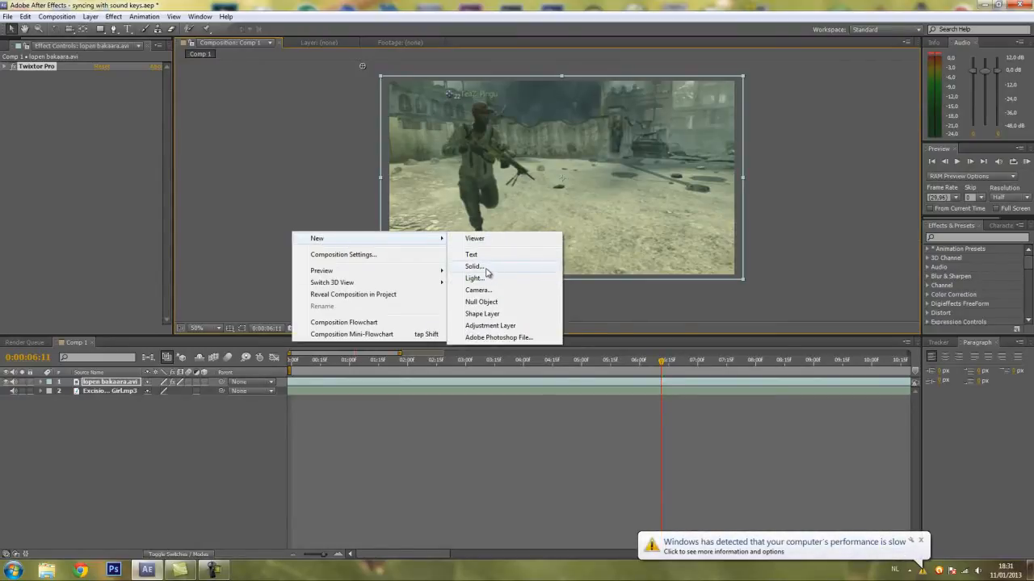
{"action": "left_click", "coordinate": [474, 267]}
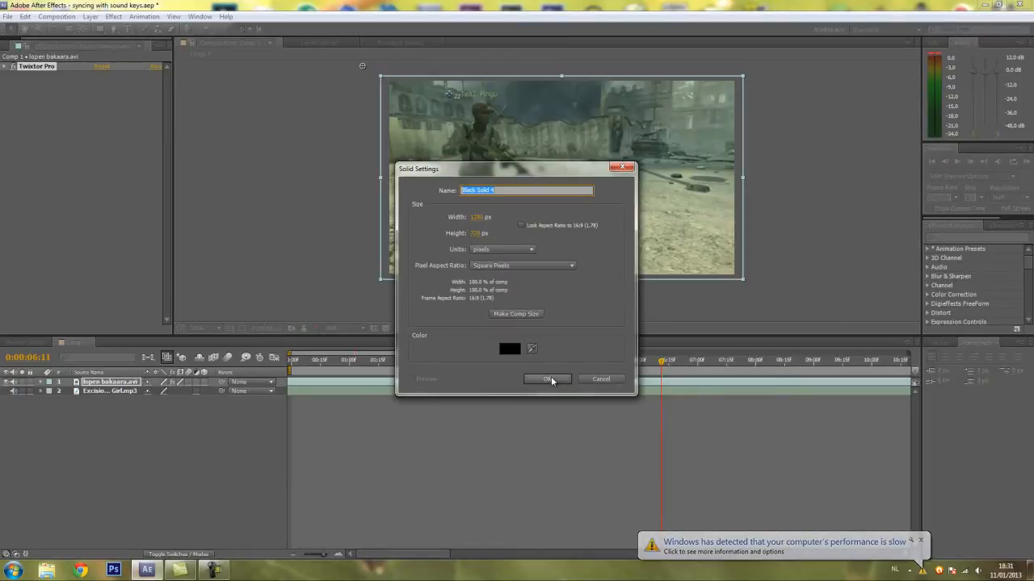
{"action": "left_click", "coordinate": [548, 379]}
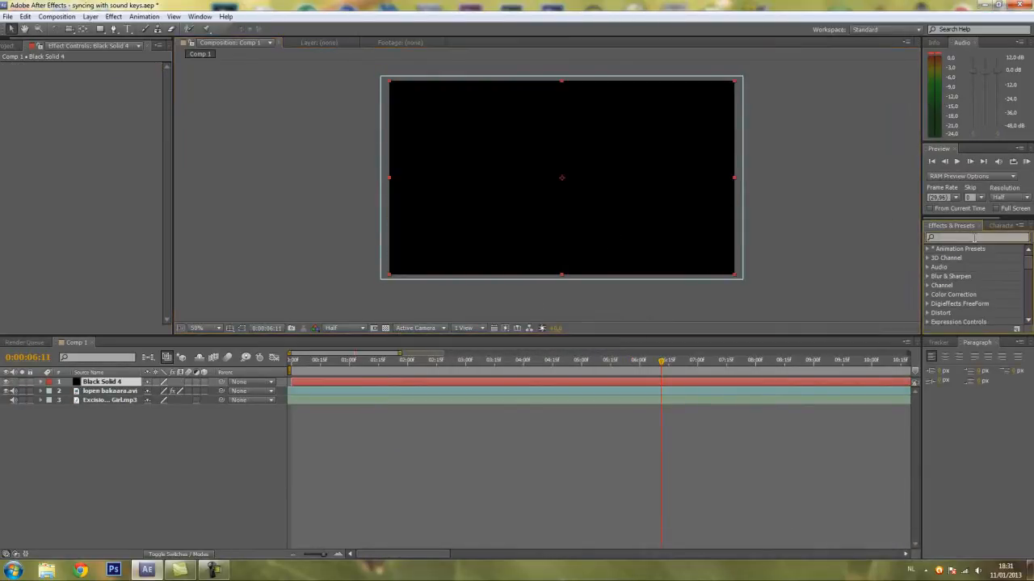
Apply Trapcode Sound Keys to Black Solid 4, using the Excision - That Girl mp3 as audio.
{"action": "type", "text": "sound keys"}
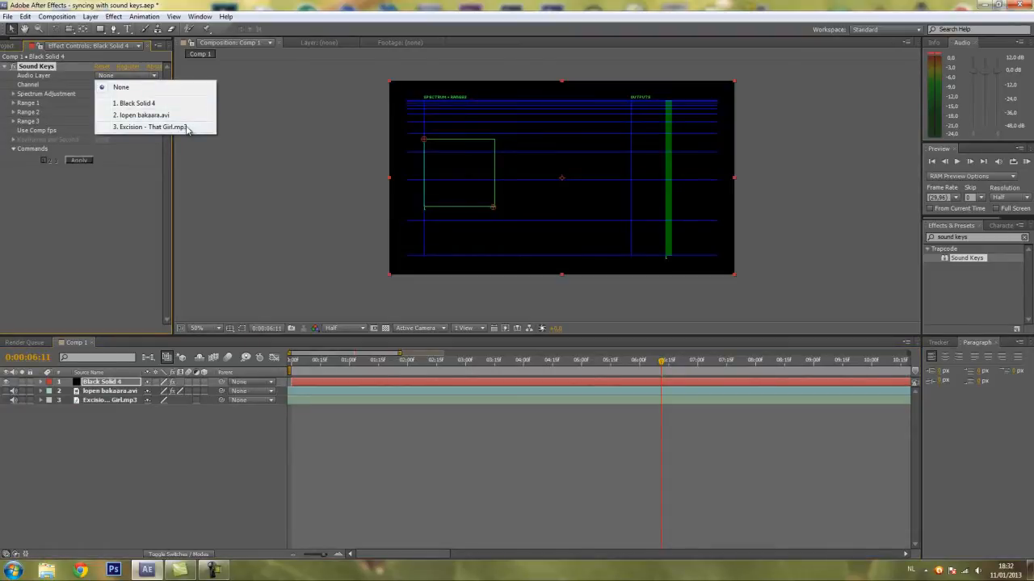
{"action": "left_click", "coordinate": [151, 127]}
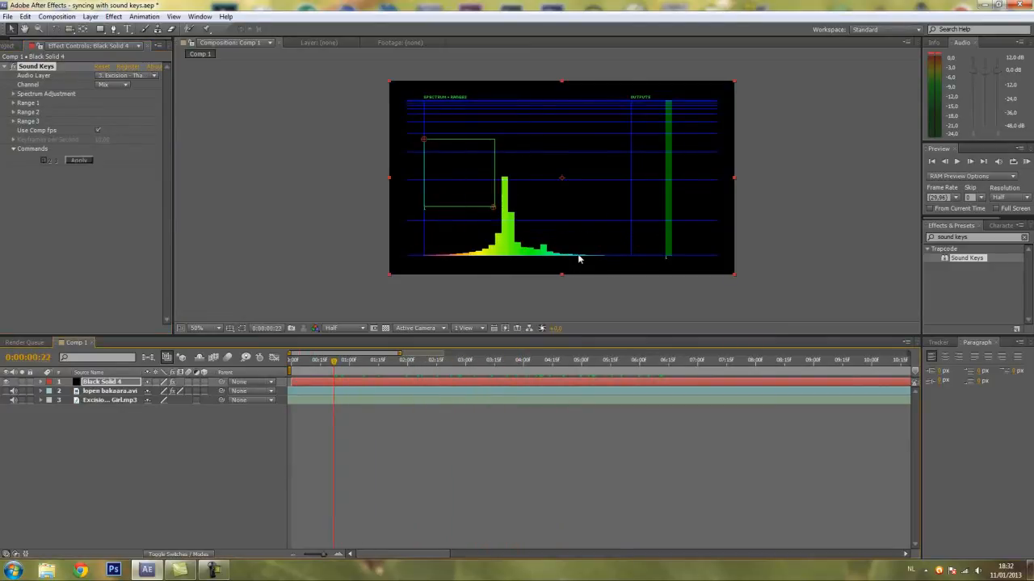
{"action": "mouse_move", "coordinate": [537, 235]}
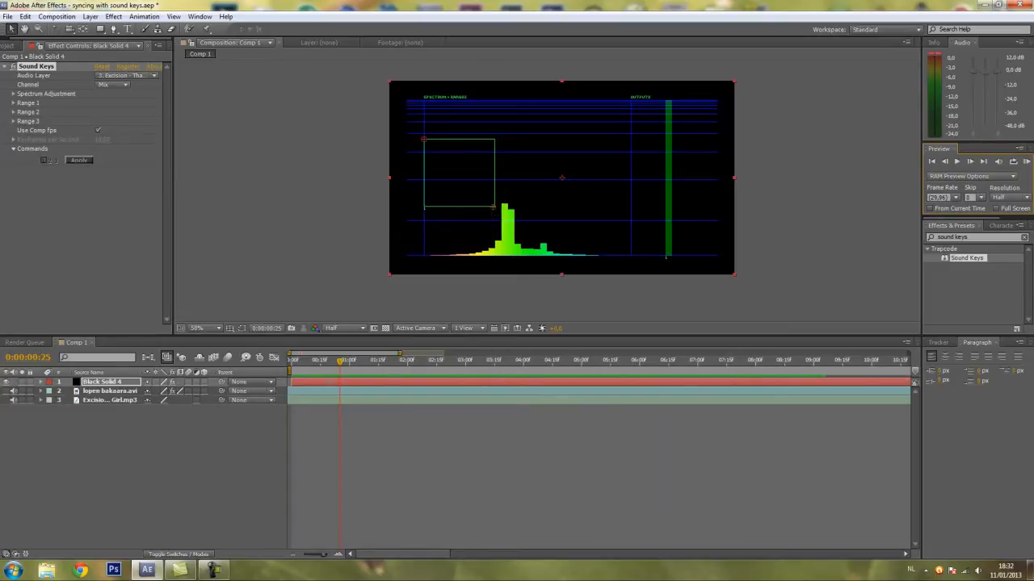
Play the song to preview the spectrum and fit Range 1 over the high-frequency hump.
{"action": "left_click", "coordinate": [391, 359]}
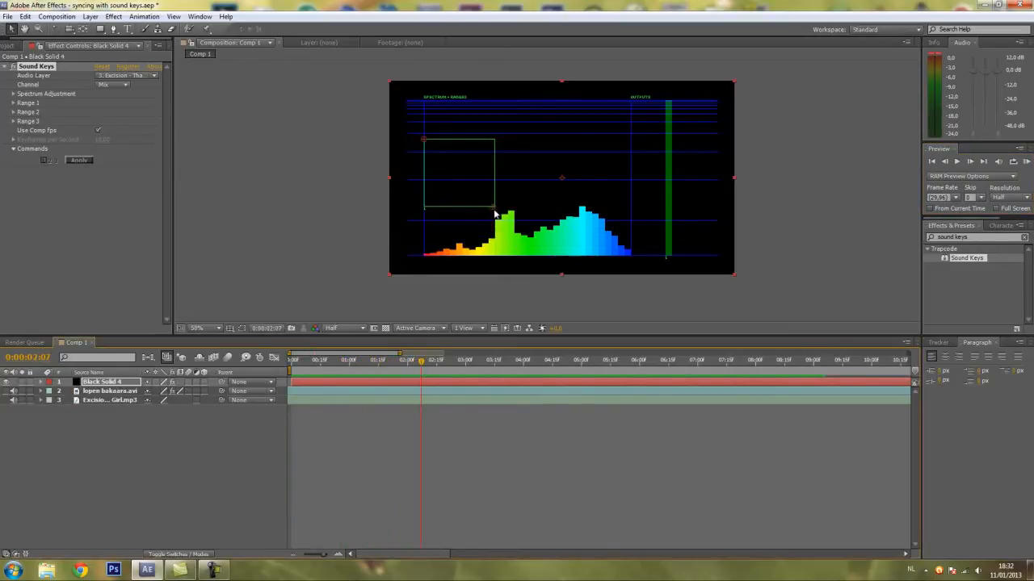
{"action": "mouse_move", "coordinate": [594, 224]}
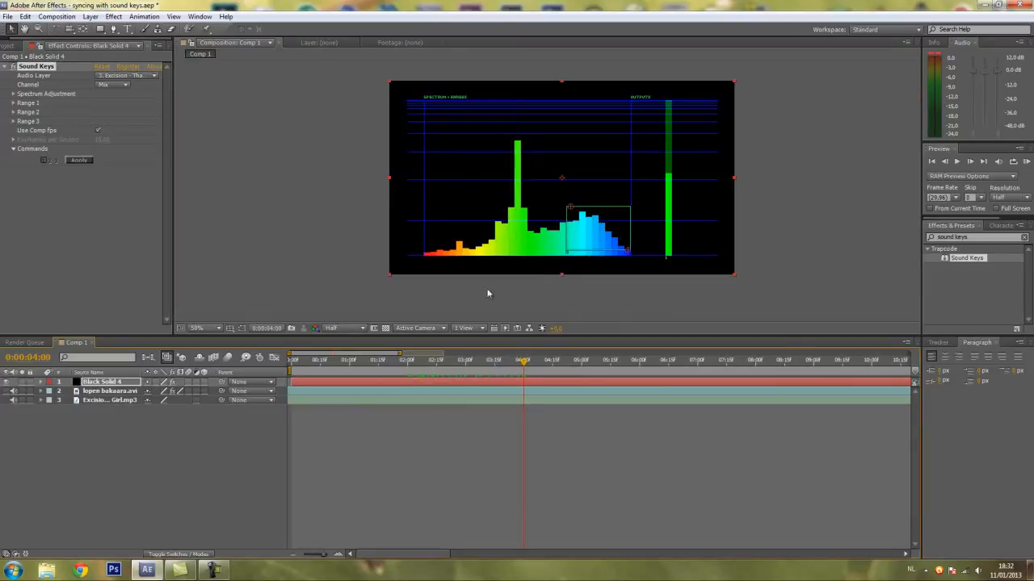
{"action": "mouse_move", "coordinate": [628, 272]}
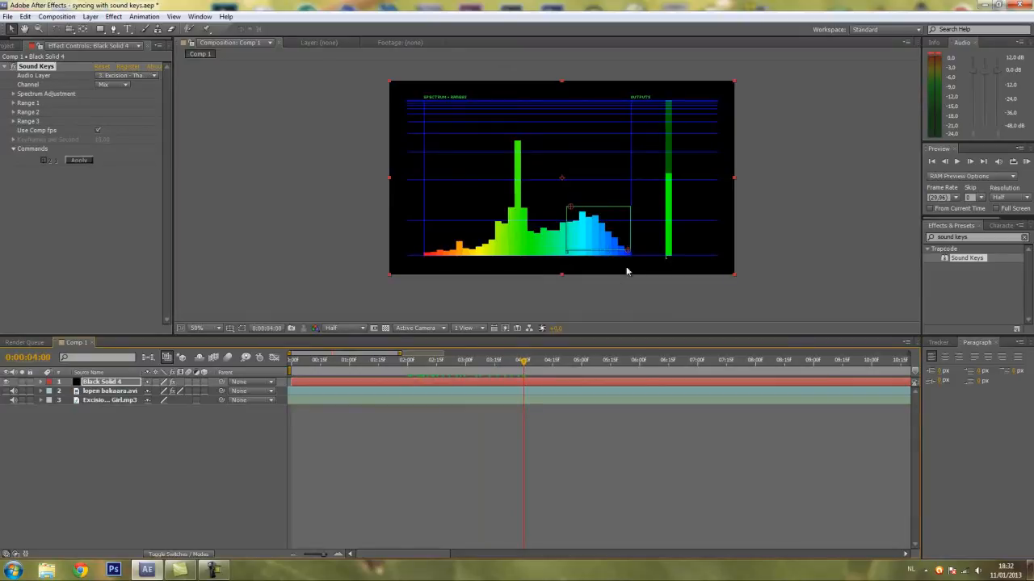
{"action": "mouse_move", "coordinate": [599, 257]}
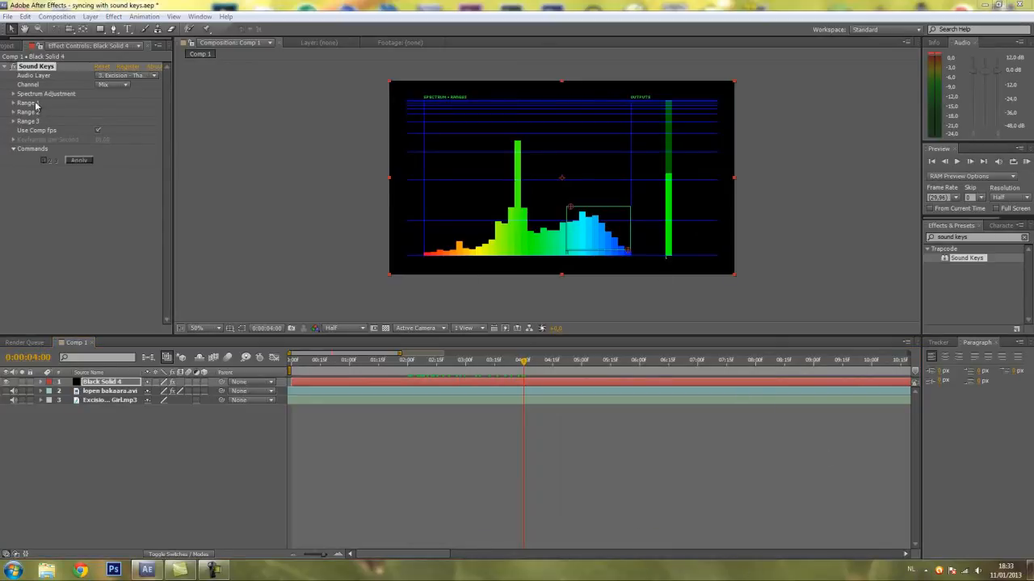
Reveal the Range 1 settings and apply the range to generate Sound Keys output keyframes.
{"action": "left_click", "coordinate": [14, 103]}
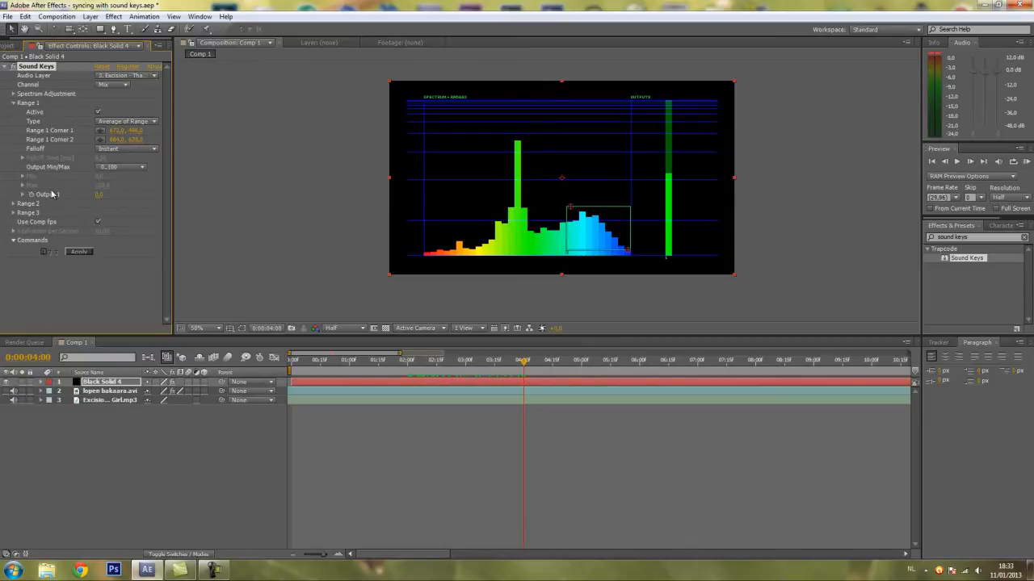
{"action": "mouse_move", "coordinate": [137, 174]}
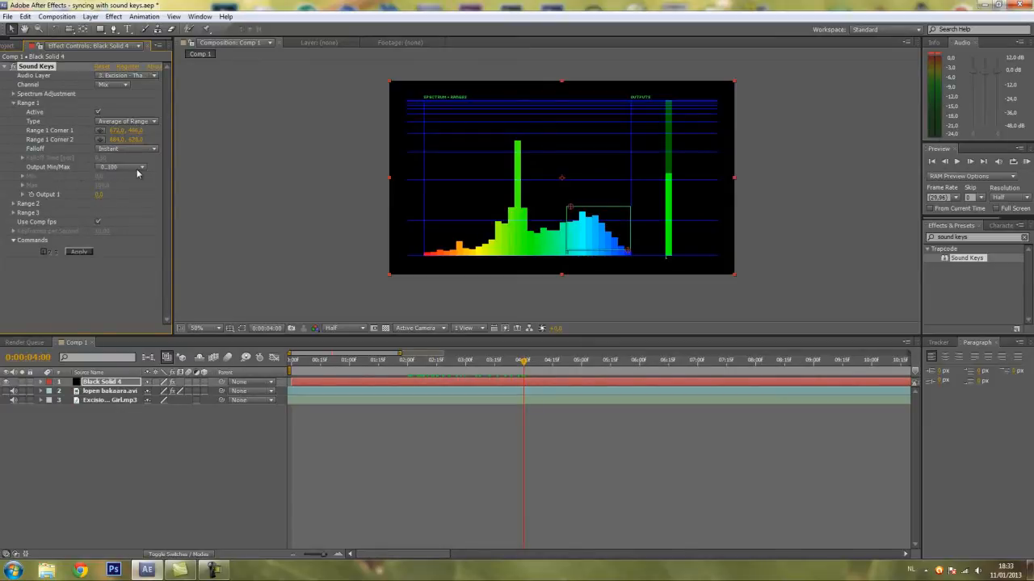
{"action": "left_click", "coordinate": [121, 167]}
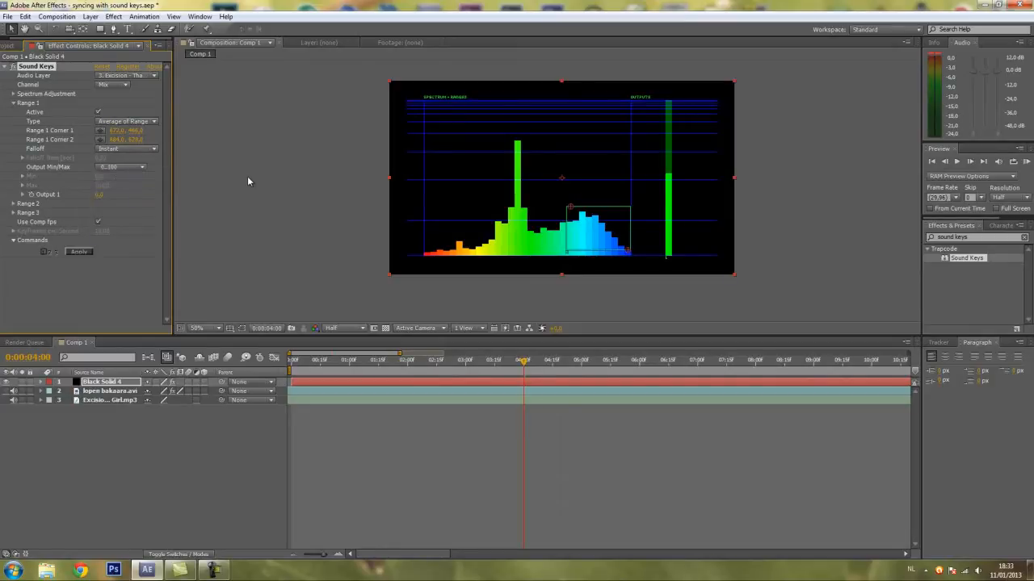
{"action": "mouse_move", "coordinate": [579, 269]}
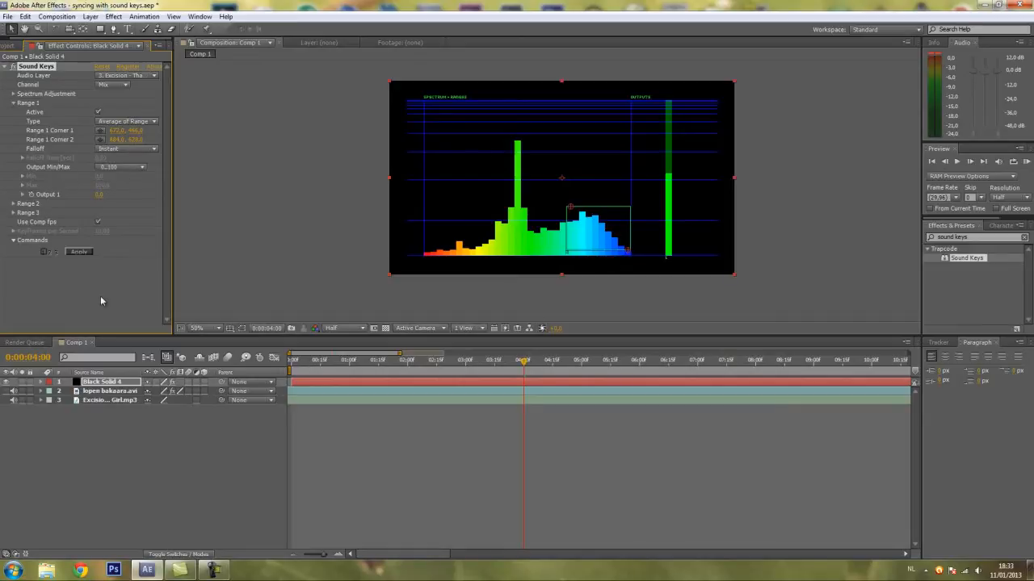
{"action": "mouse_move", "coordinate": [592, 261]}
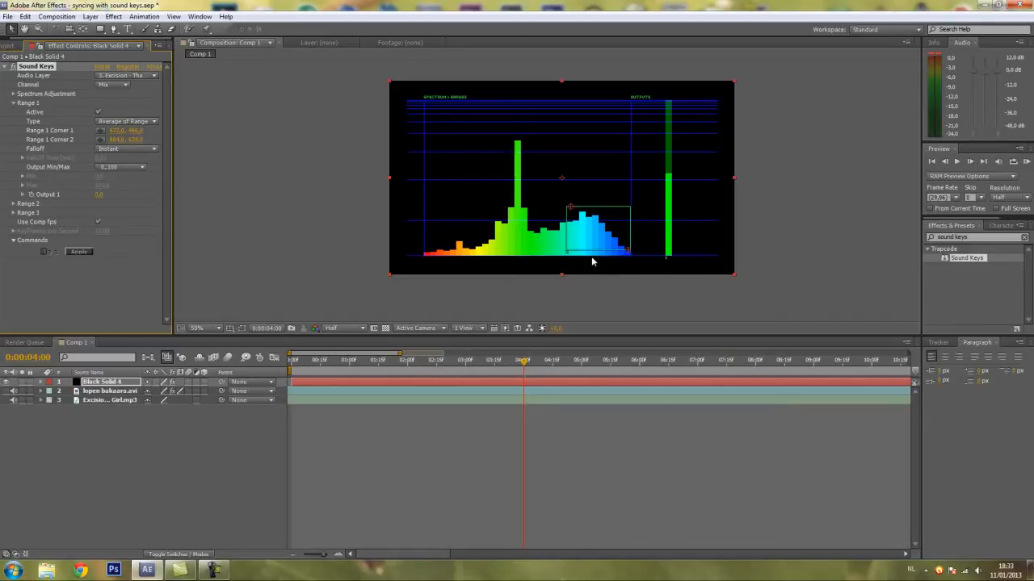
{"action": "left_click", "coordinate": [79, 251]}
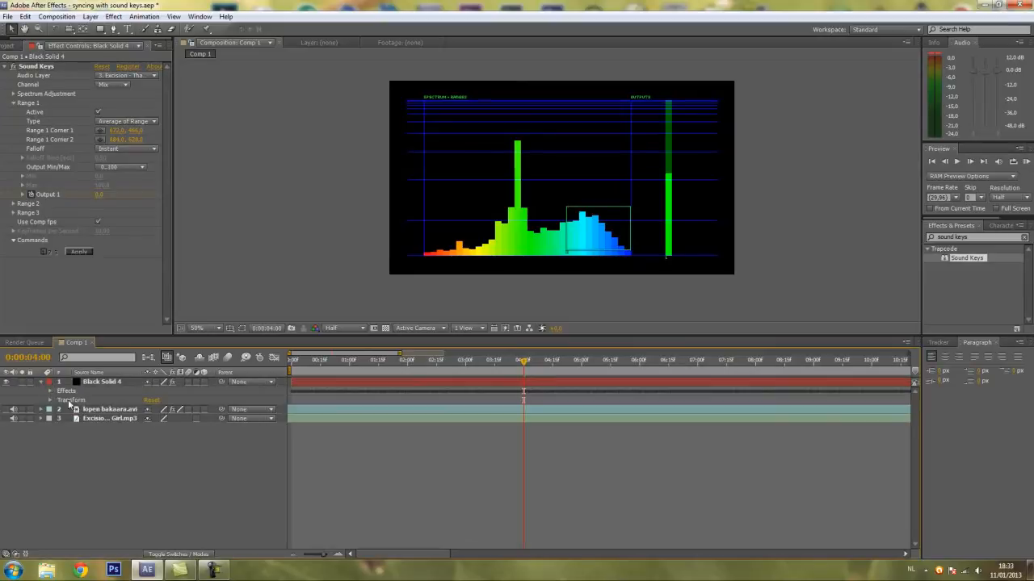
{"action": "left_click", "coordinate": [51, 391]}
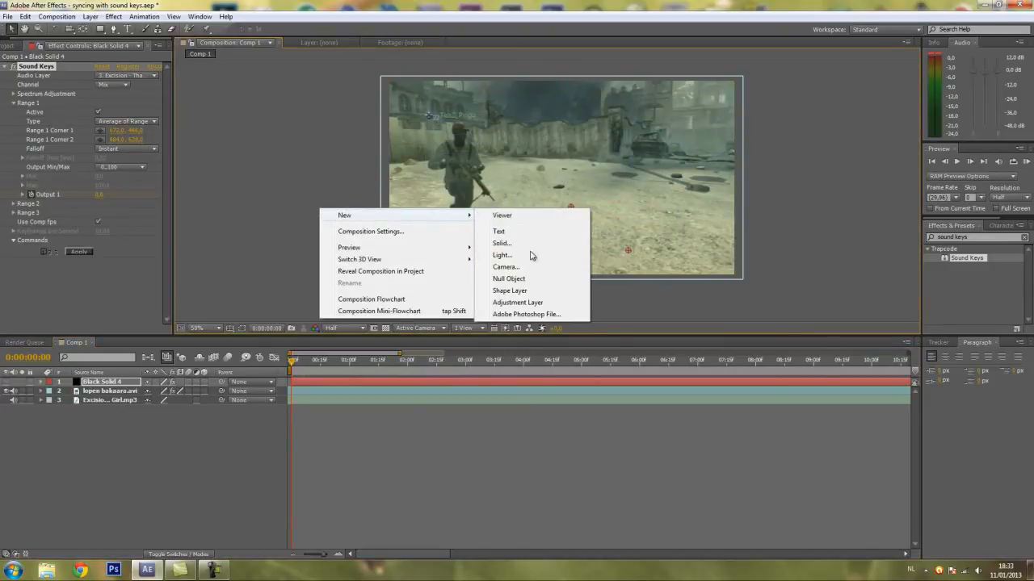
Add an adjustment layer with a steeply raised Curves effect to wash out the gameplay.
{"action": "left_click", "coordinate": [517, 302]}
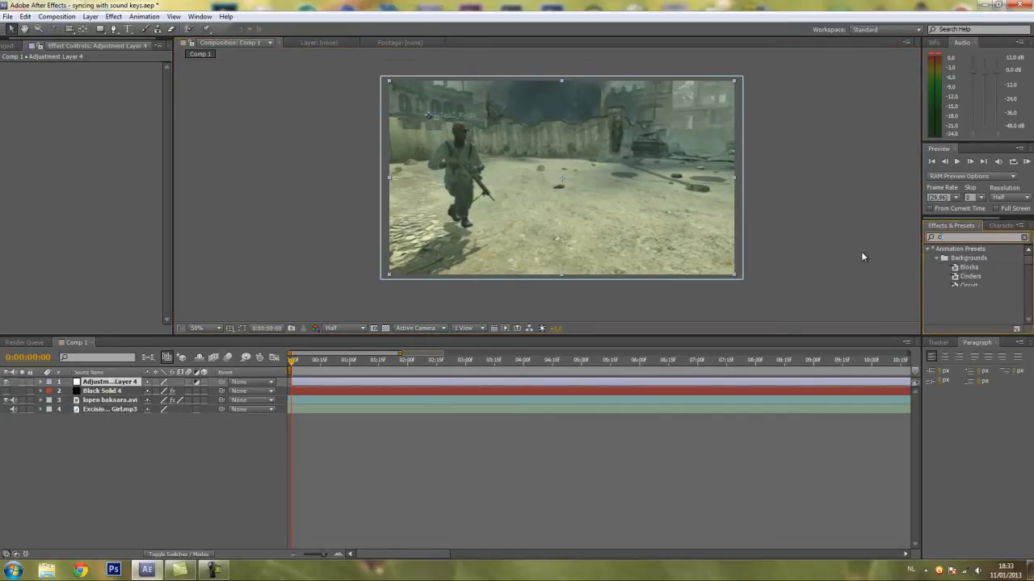
{"action": "type", "text": "curves"}
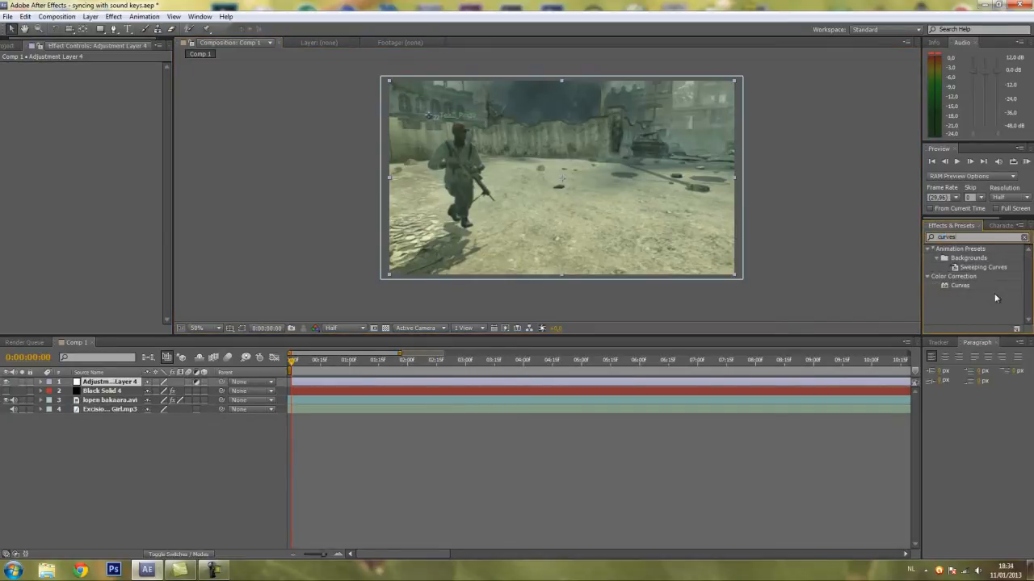
{"action": "double_click", "coordinate": [960, 285]}
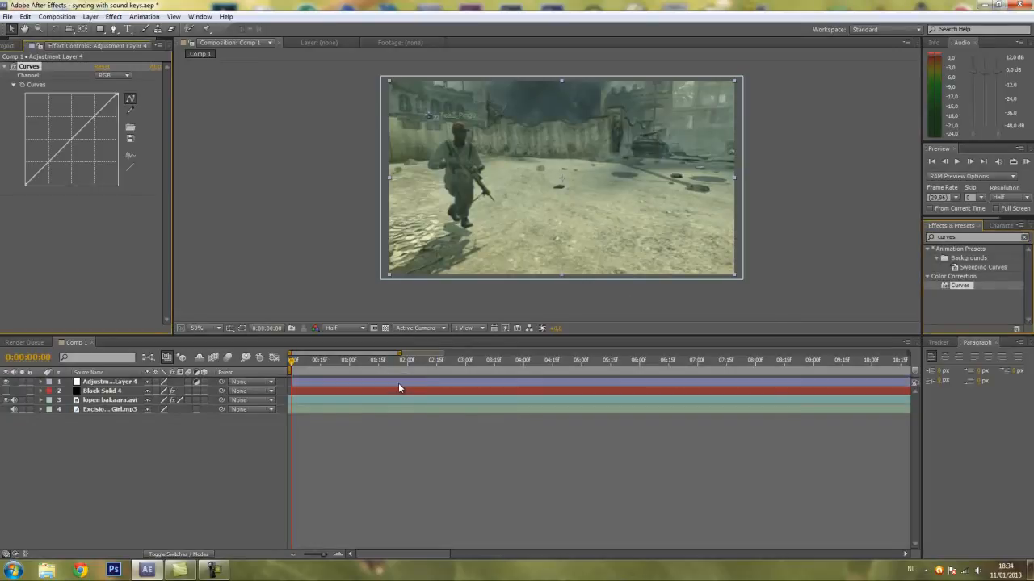
{"action": "left_click", "coordinate": [109, 381]}
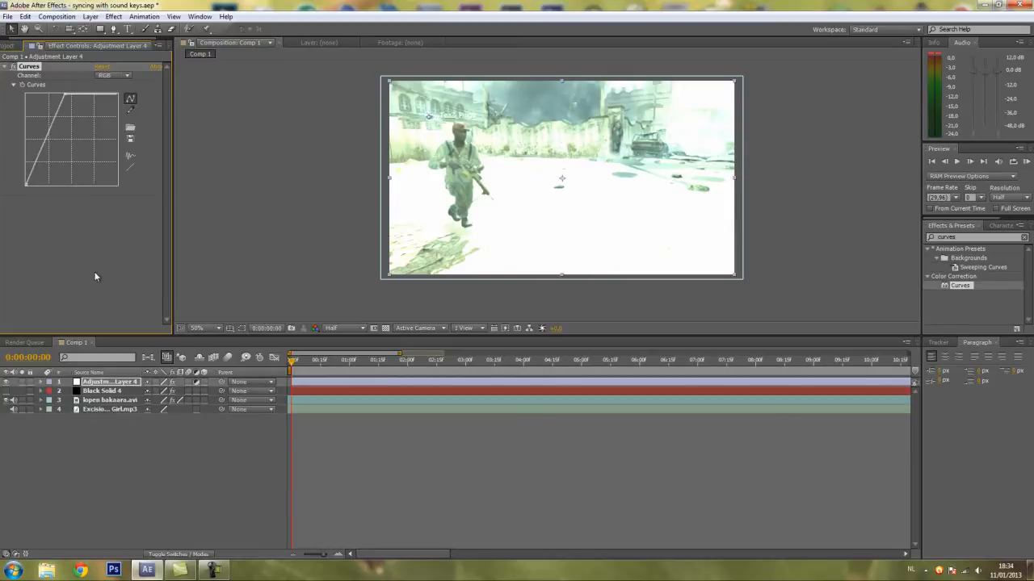
{"action": "mouse_move", "coordinate": [167, 447]}
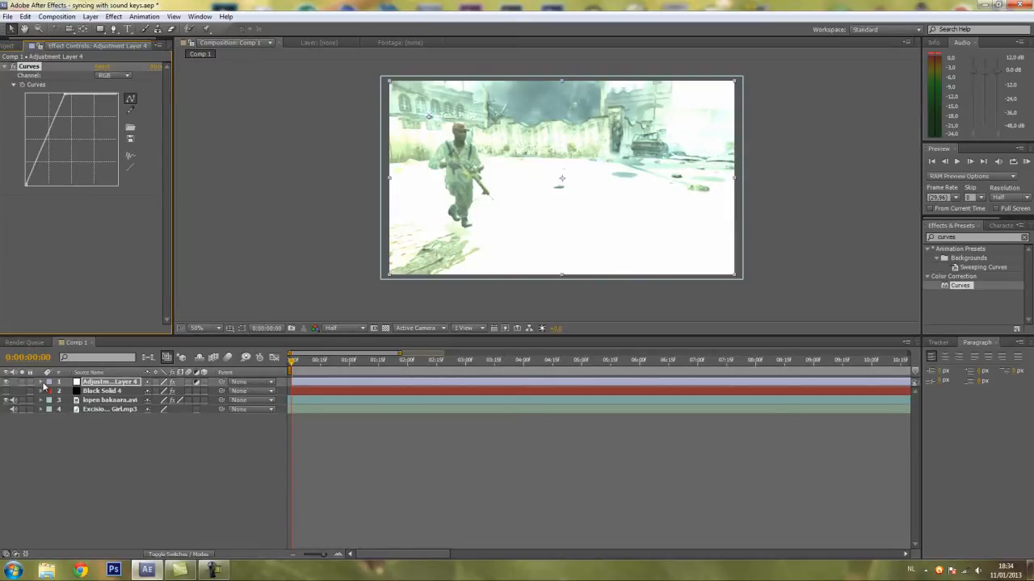
Paste the Sound Keys Output 1 keyframes into Adjustment Layer 4's Opacity, then scrub back.
{"action": "left_click", "coordinate": [49, 382]}
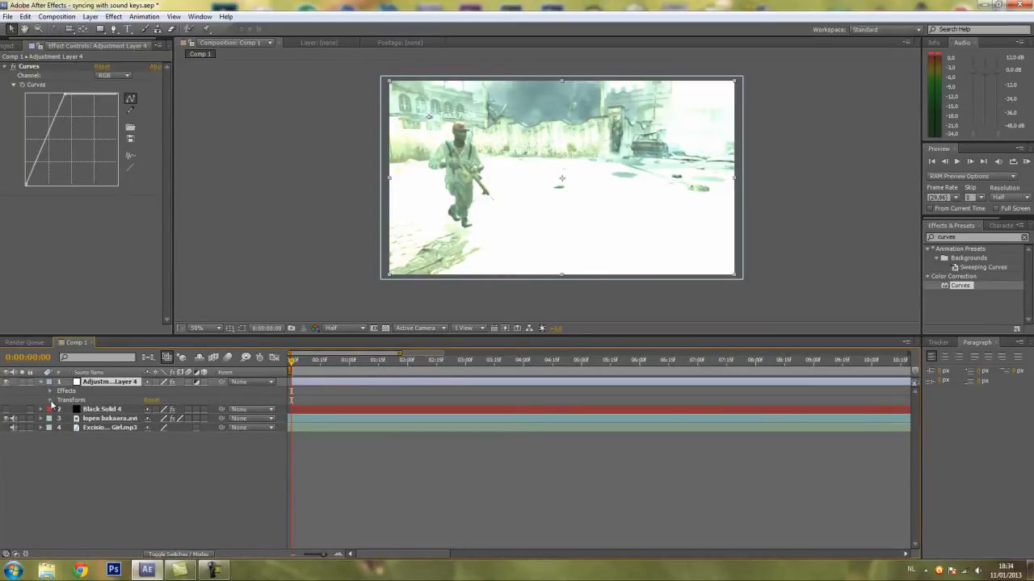
{"action": "left_click", "coordinate": [50, 399]}
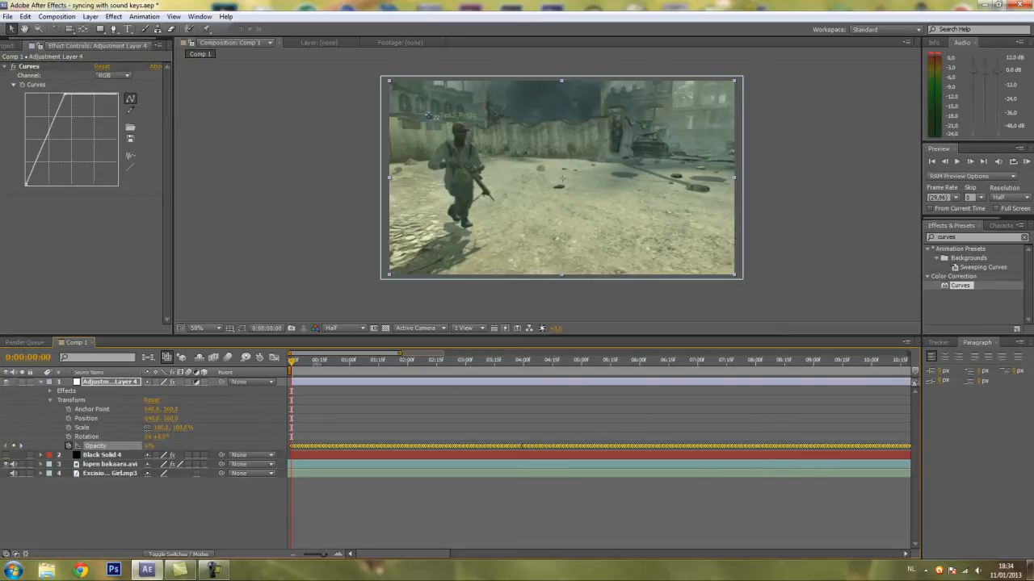
{"action": "left_click", "coordinate": [366, 359]}
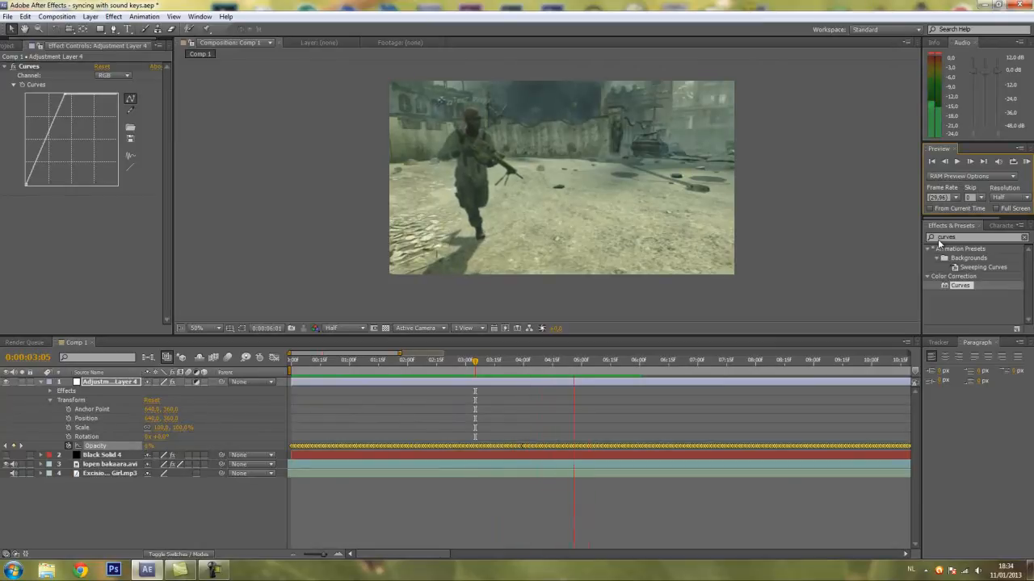
{"action": "left_click", "coordinate": [338, 359]}
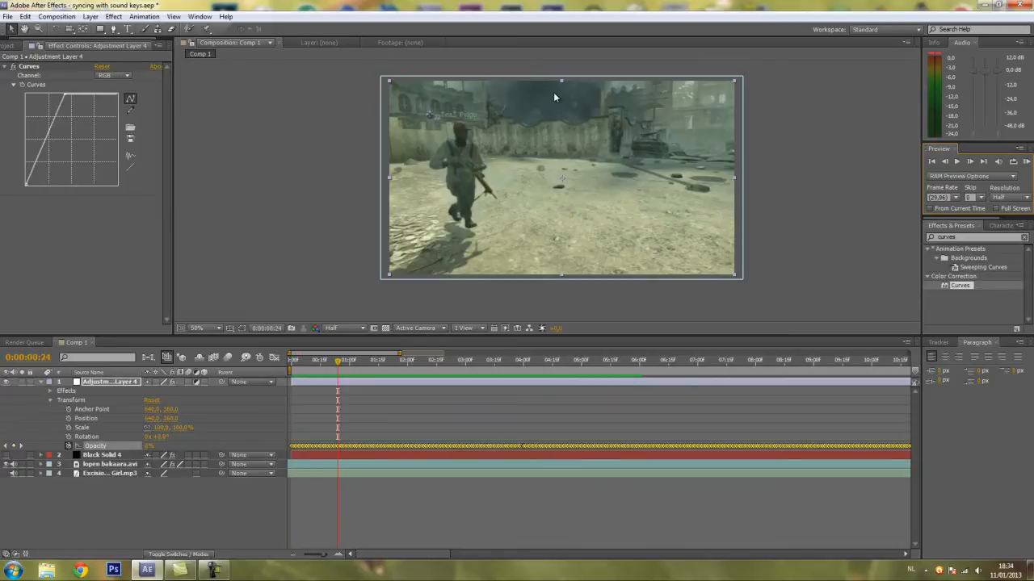
{"action": "mouse_move", "coordinate": [50, 405]}
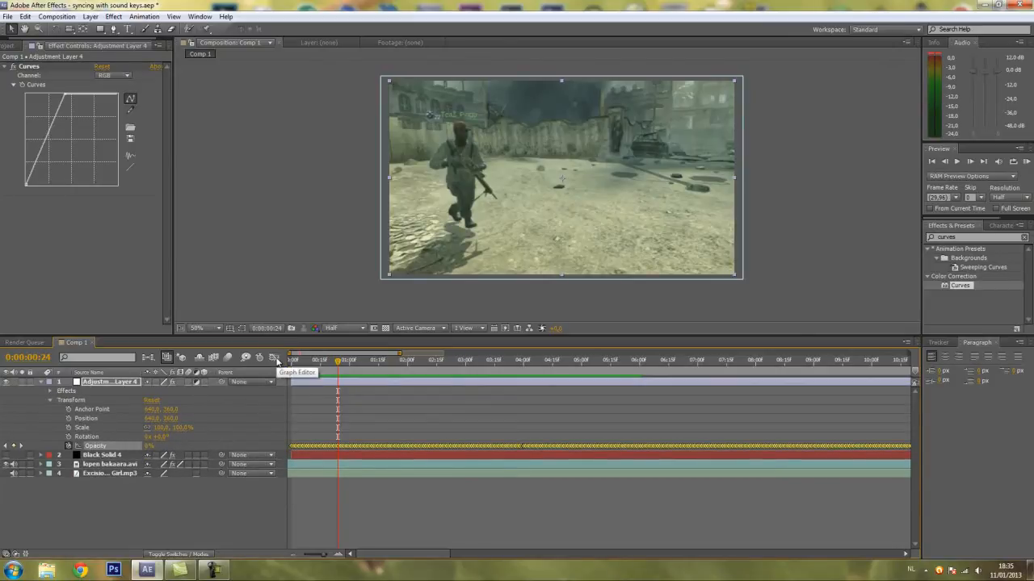
Show Opacity as beat-spike curves in the Graph Editor, then collapse the layers.
{"action": "left_click", "coordinate": [275, 357]}
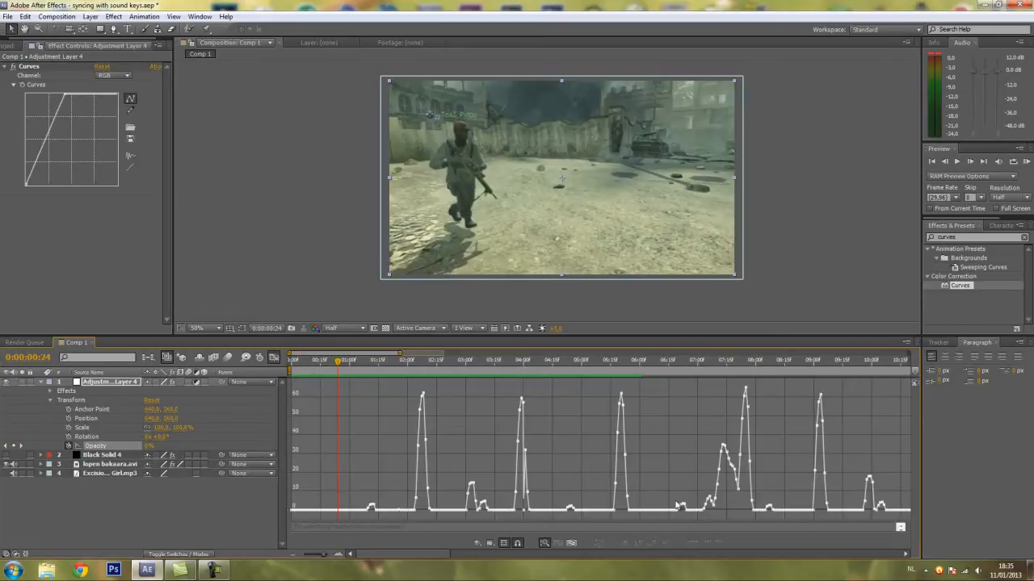
{"action": "mouse_move", "coordinate": [782, 502]}
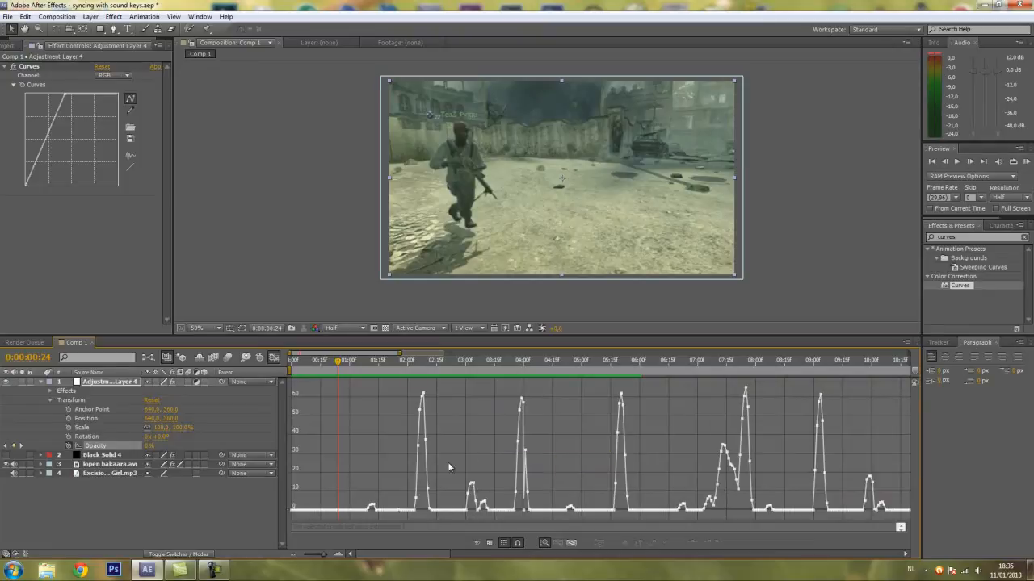
{"action": "mouse_move", "coordinate": [469, 491]}
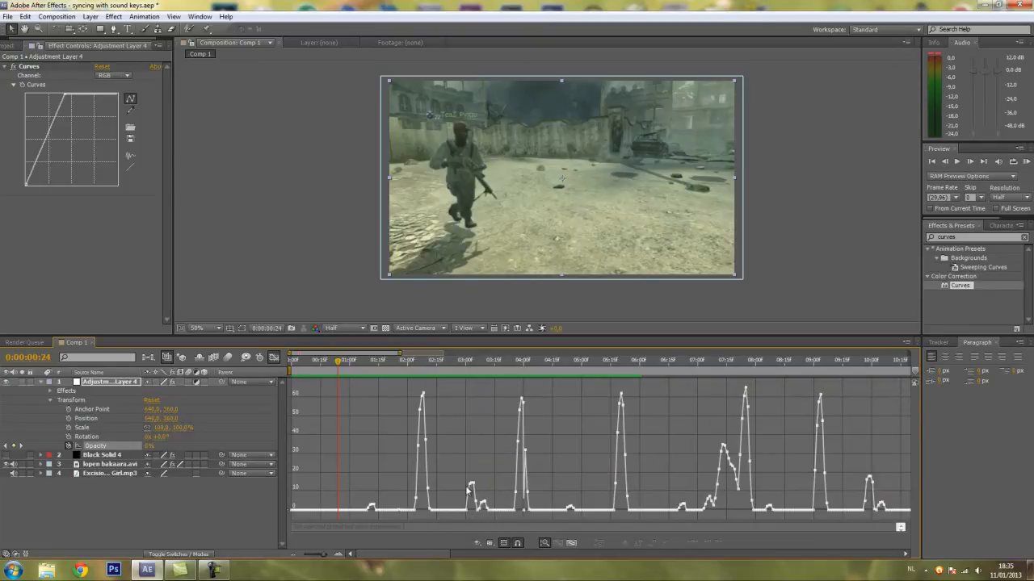
{"action": "left_click_drag", "start_coordinate": [466, 480], "coordinate": [495, 509]}
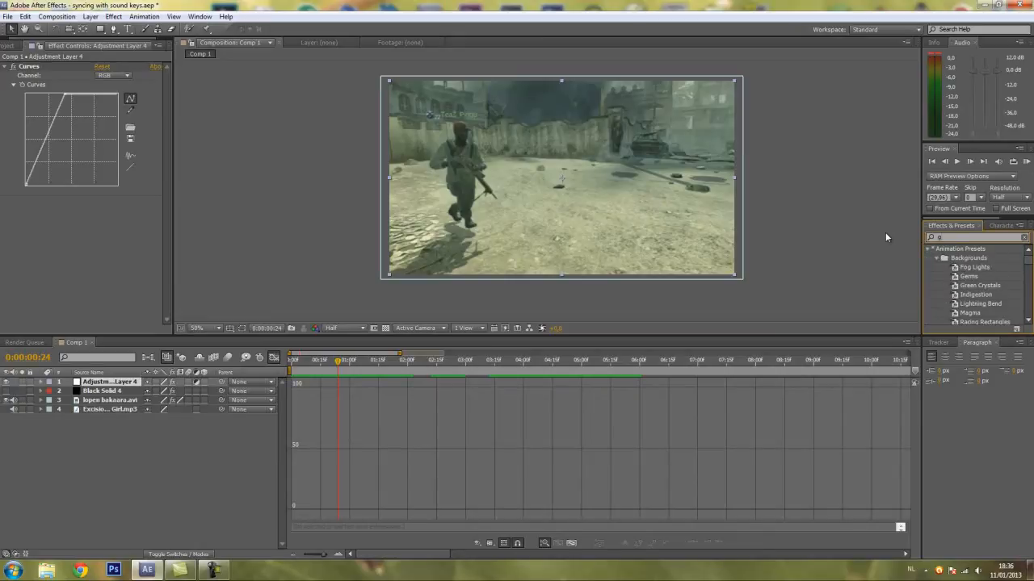
Apply Gaussian Blur to Adjustment Layer 4 and paste beat keyframes into Blurriness.
{"action": "type", "text": "gaussion blur"}
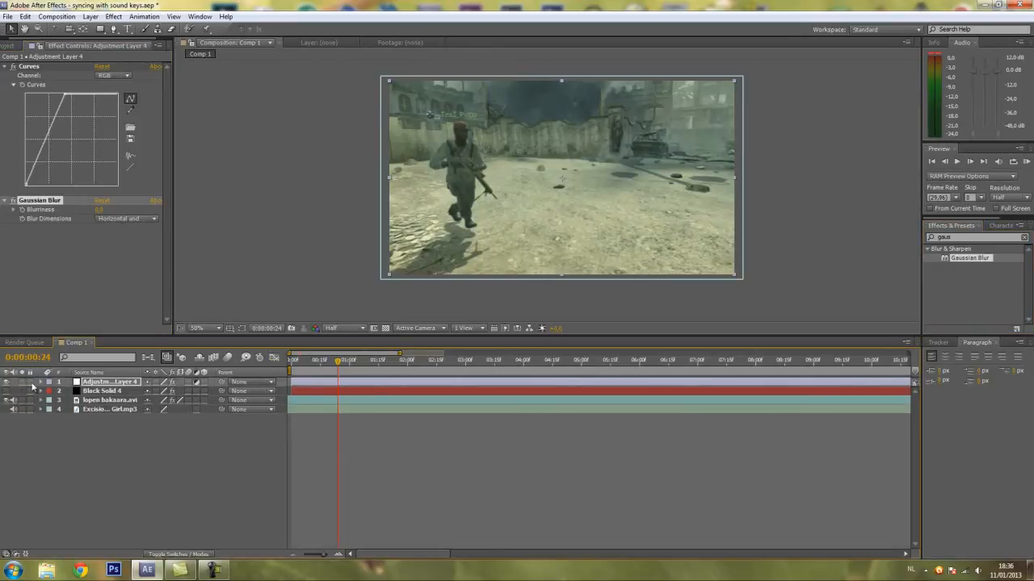
{"action": "left_click", "coordinate": [48, 382]}
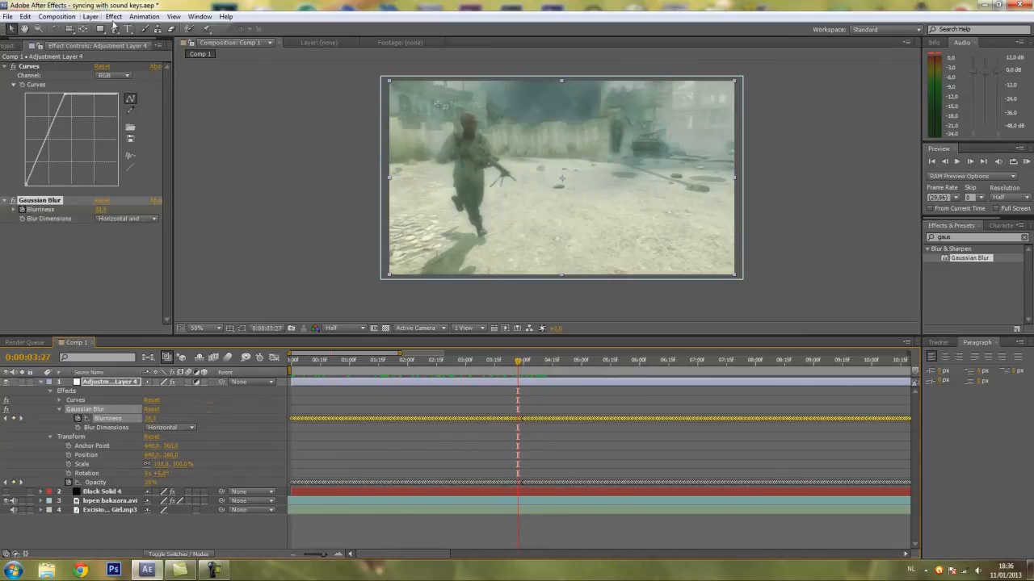
Open the Effect menu from the menu bar.
{"action": "left_click", "coordinate": [113, 16]}
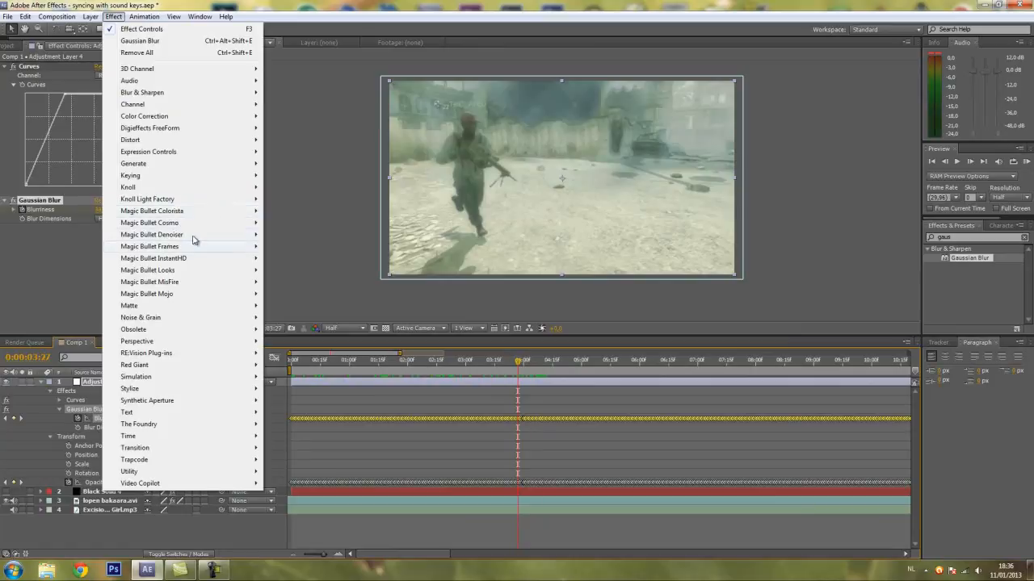